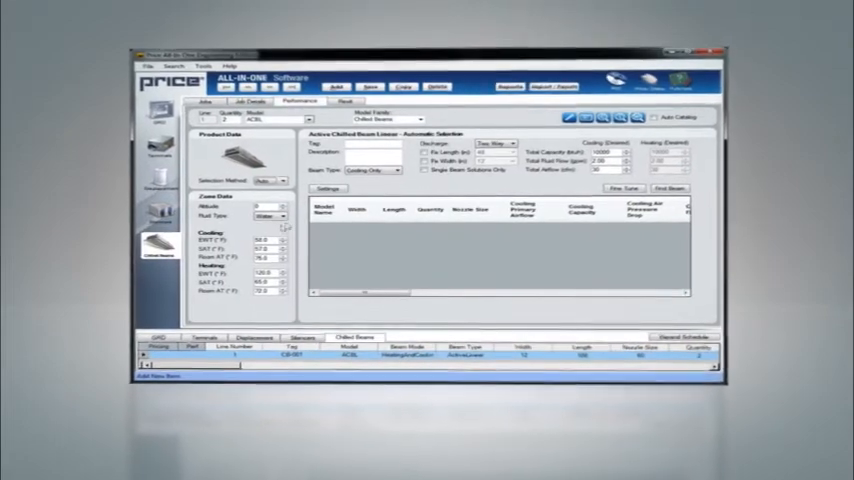
# Display the GRD noise level chart against ASHRAE recommended NC limits for private offices.
pyautogui.click(789, 173)
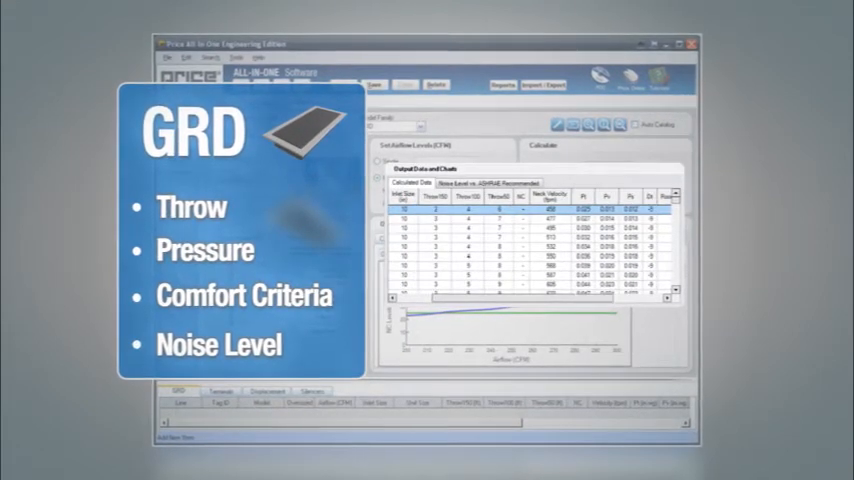
pyautogui.click(490, 181)
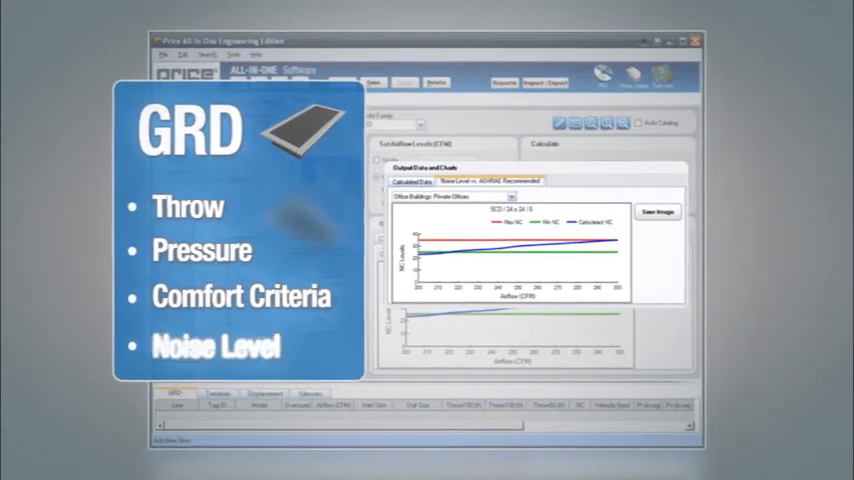